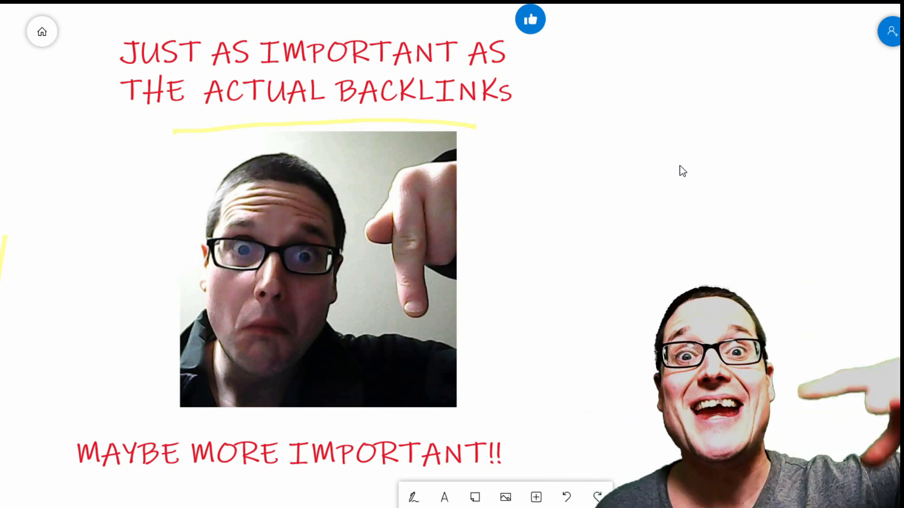
{"action": "mouse_move", "coordinate": [700, 242]}
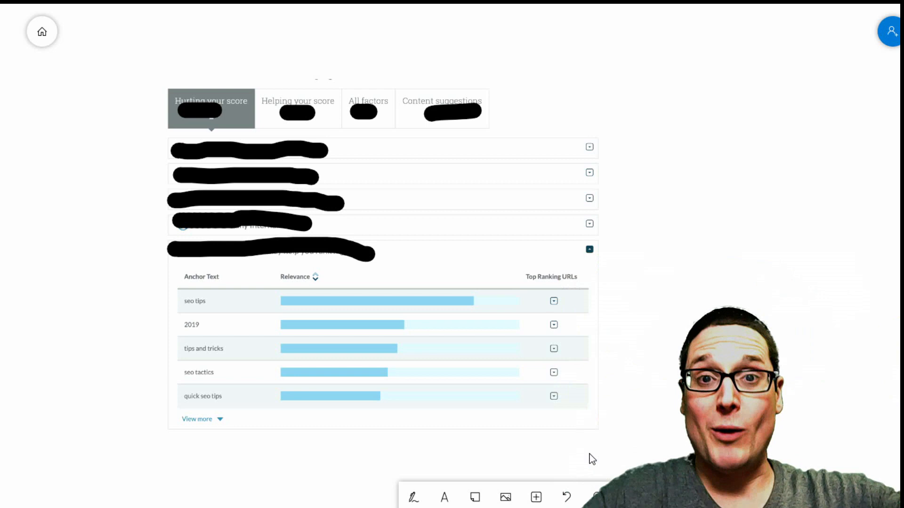
Scroll down so the anchor-text report sits at top with blank space below
{"action": "scroll", "scroll_direction": "down", "scroll_amount": 3}
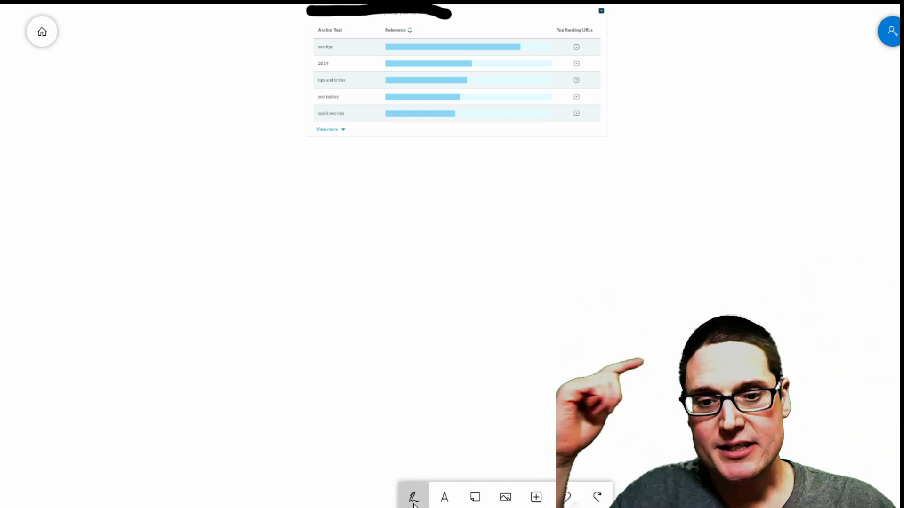
Pick the black pen and handwrite "10" below the report
{"action": "left_click", "coordinate": [414, 497]}
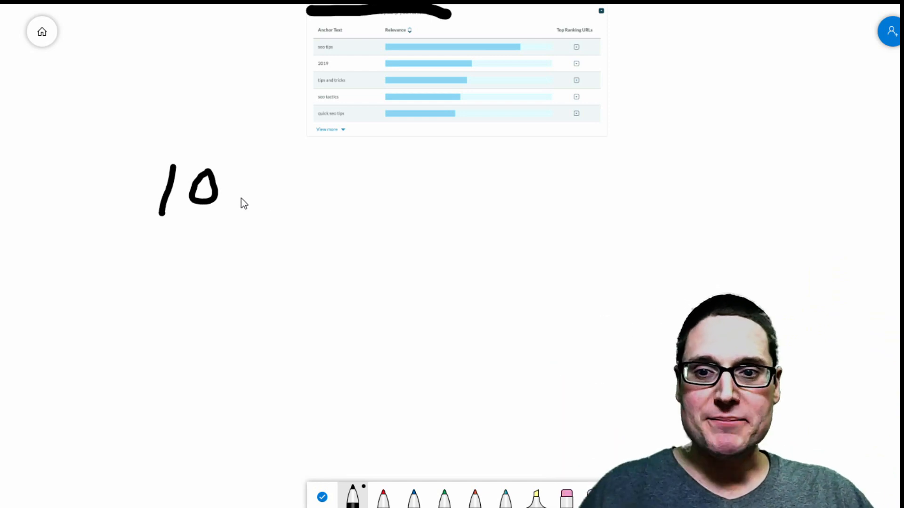
Handwrite "= E P G B" with 10, 5%, 2%, 20% beneath and two horizontal lines to the right
{"action": "left_click_drag", "start_coordinate": [241, 185], "coordinate": [256, 185]}
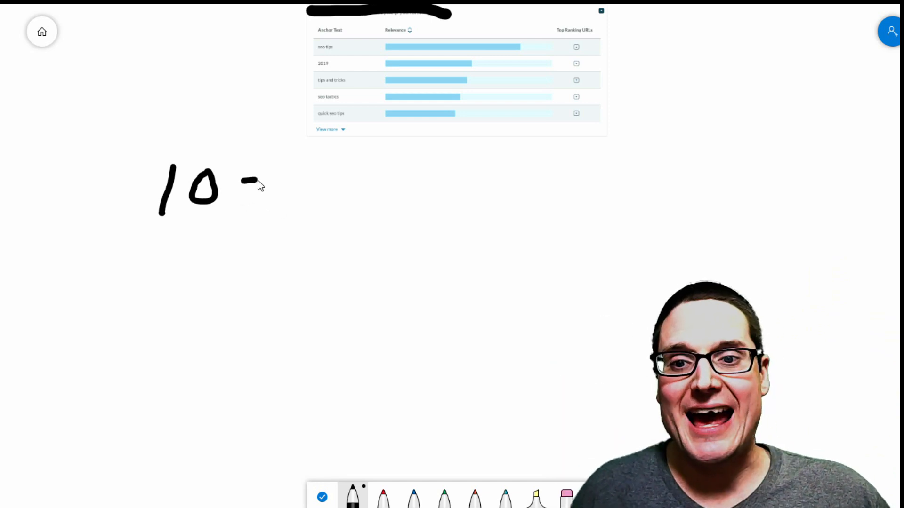
{"action": "left_click_drag", "start_coordinate": [248, 185], "coordinate": [293, 230]}
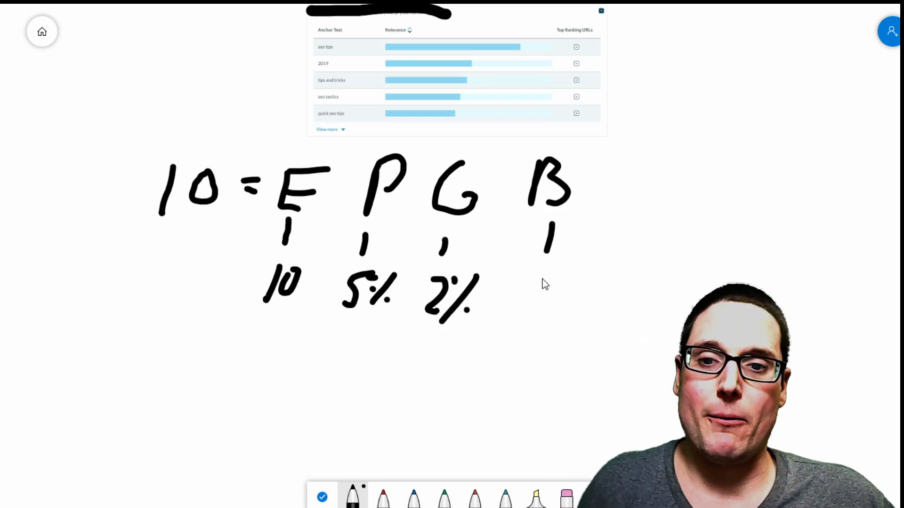
{"action": "left_click_drag", "start_coordinate": [518, 283], "coordinate": [594, 312]}
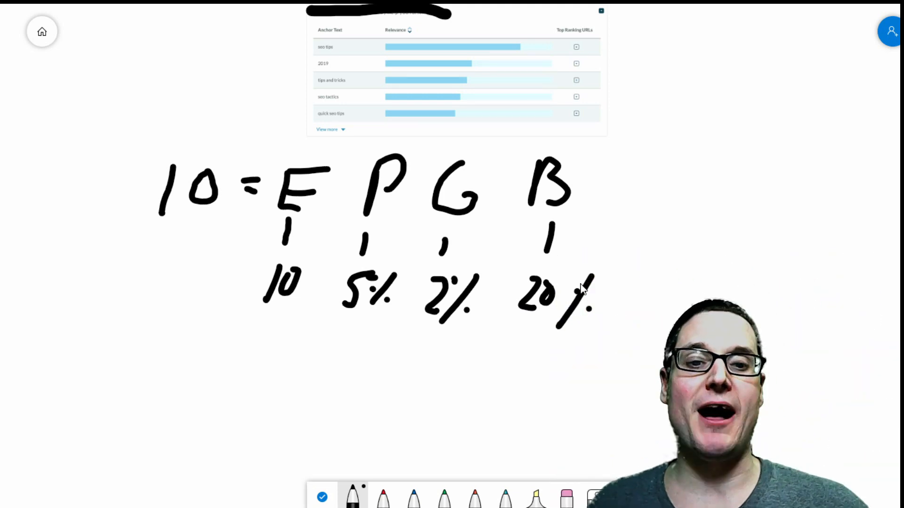
{"action": "left_click_drag", "start_coordinate": [633, 220], "coordinate": [774, 263]}
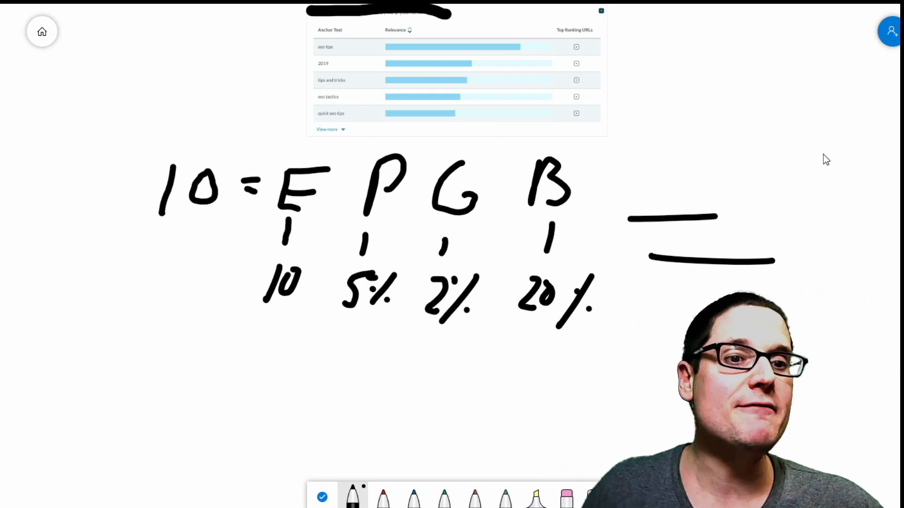
{"action": "mouse_move", "coordinate": [769, 231]}
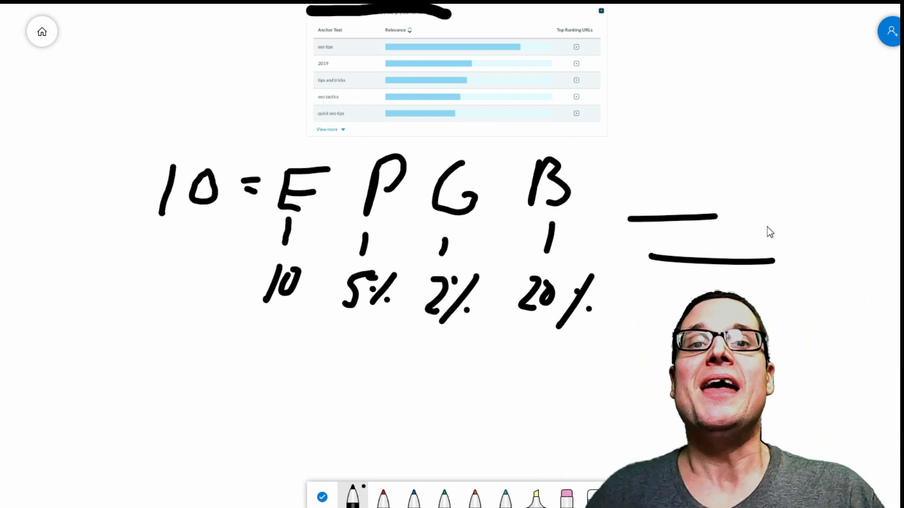